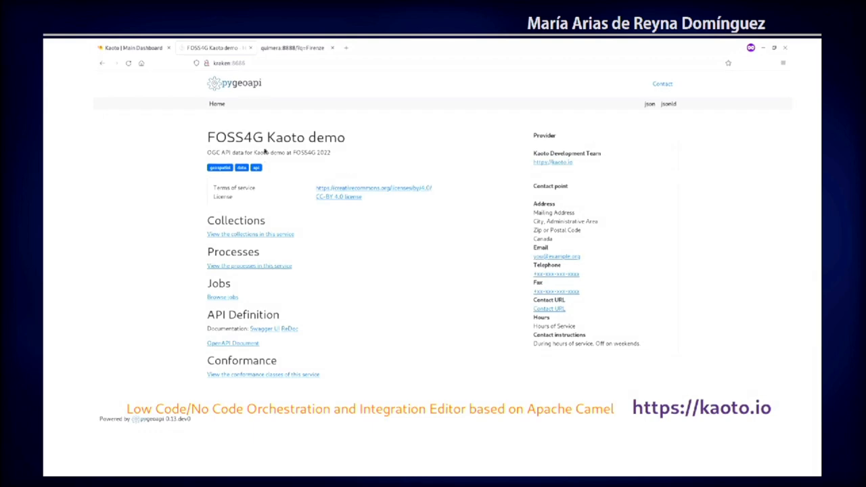
Browse the pygeoapi Free WIFI Florence collection, then view the raw Firenze geocoding results
{"action": "double_click", "coordinate": [223, 152]}
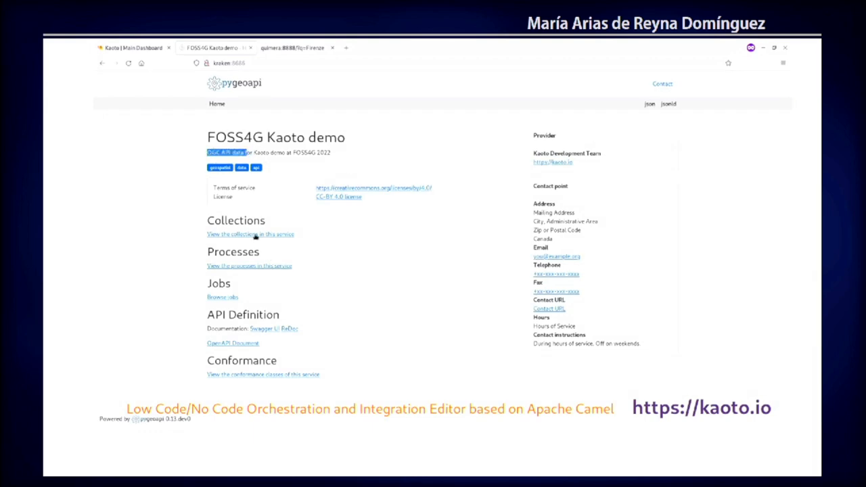
{"action": "left_click", "coordinate": [251, 234]}
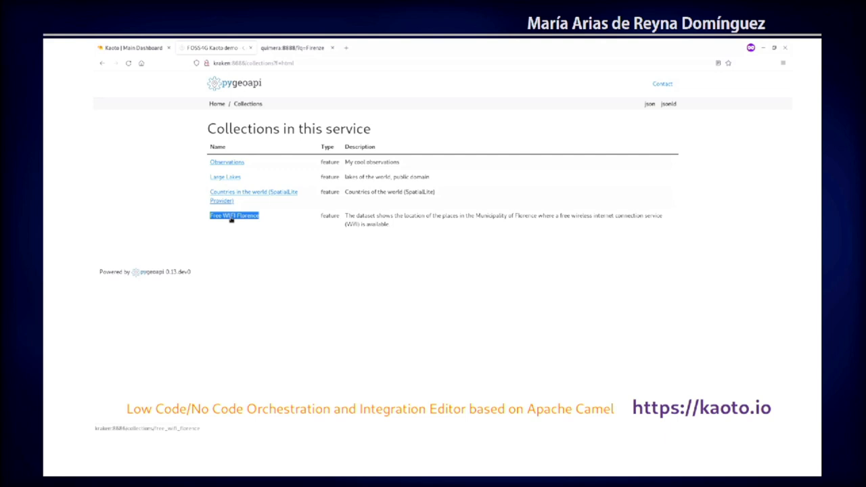
{"action": "left_click", "coordinate": [234, 215]}
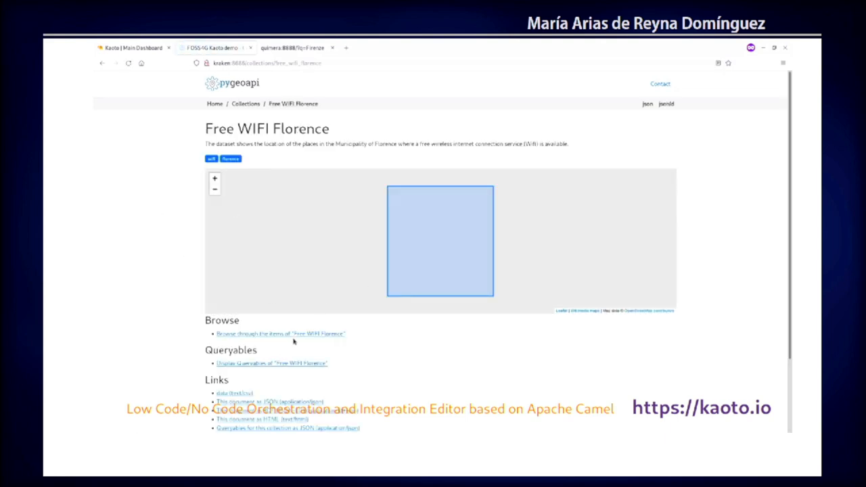
{"action": "left_click", "coordinate": [281, 333]}
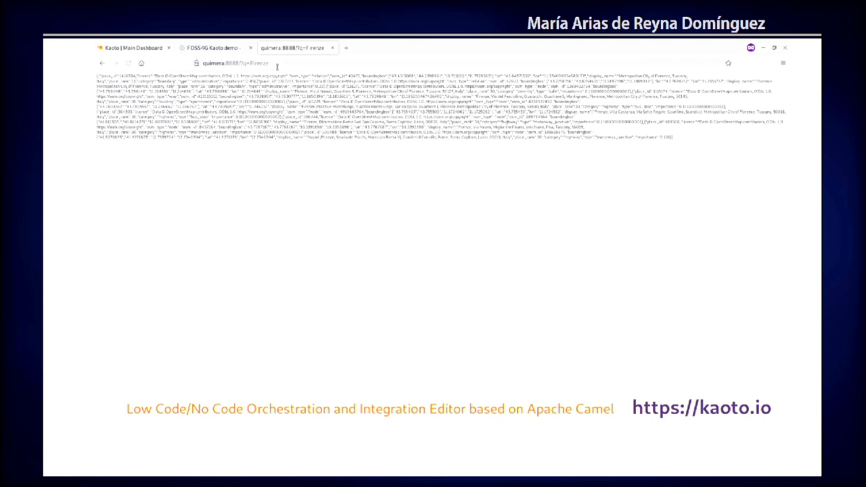
Start the flow in Kaoto with telegram-source followed by nominatim-geocode-action
{"action": "left_click", "coordinate": [133, 47]}
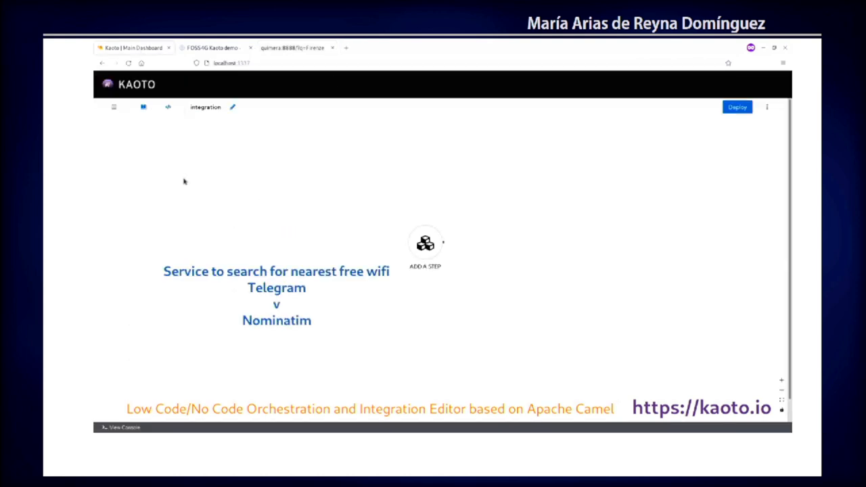
{"action": "left_click", "coordinate": [143, 106]}
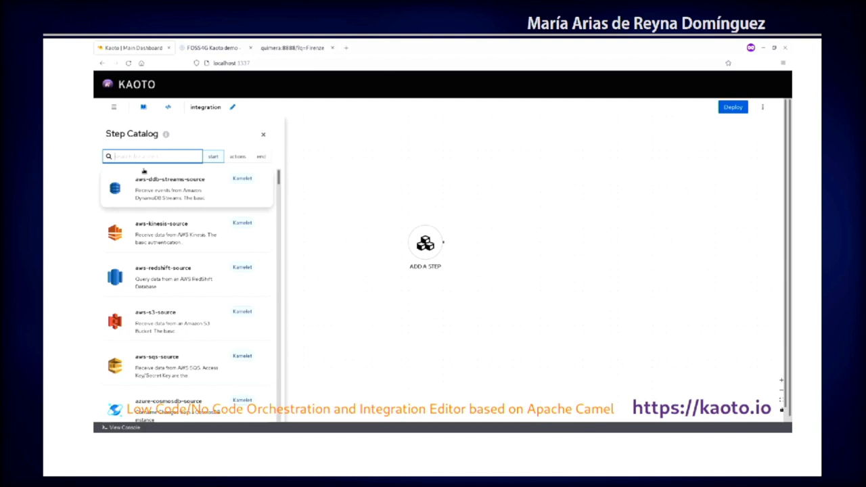
{"action": "type", "text": "telegra"}
{"action": "type", "text": "nom"}
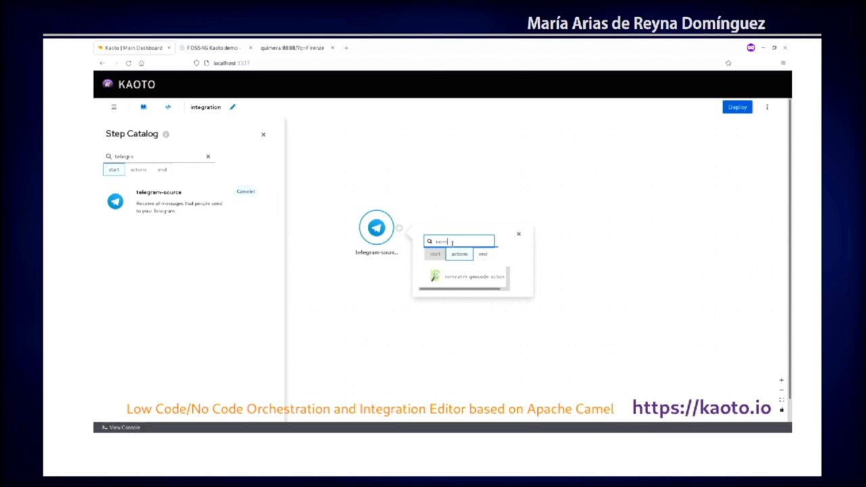
{"action": "left_click", "coordinate": [474, 276]}
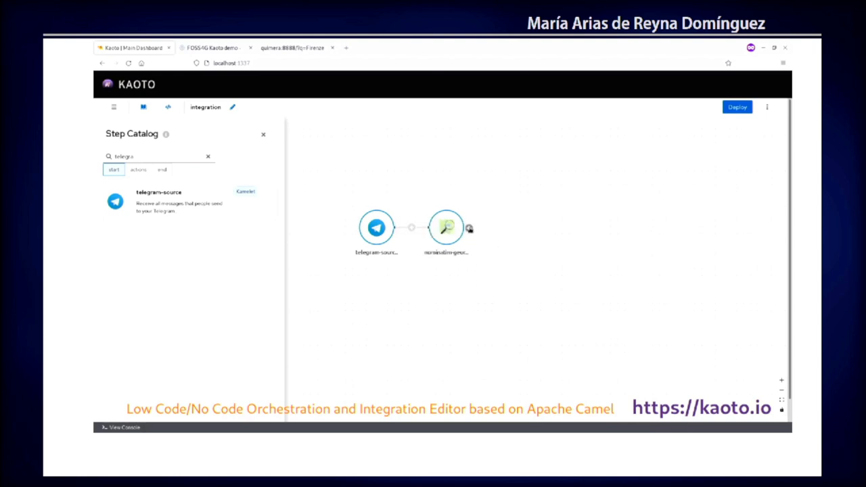
Chain ogcapi-features-action after the geocoder and end the flow with telegram-sink
{"action": "left_click", "coordinate": [469, 228]}
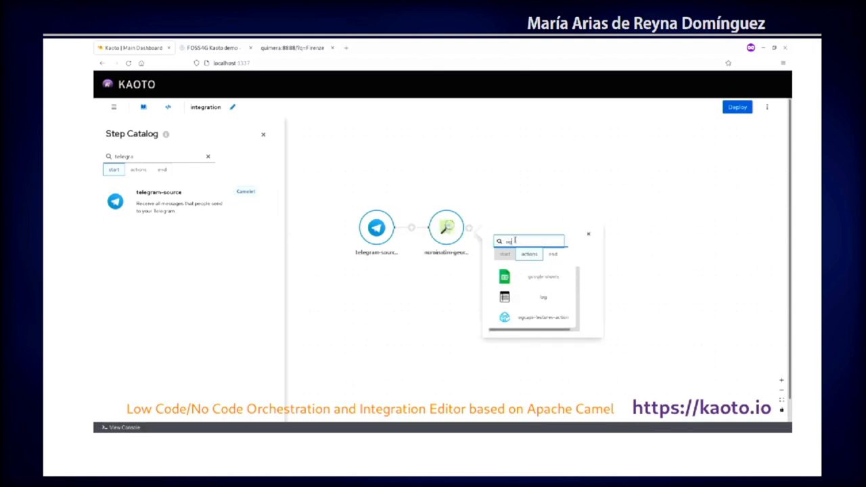
{"action": "left_click", "coordinate": [543, 317]}
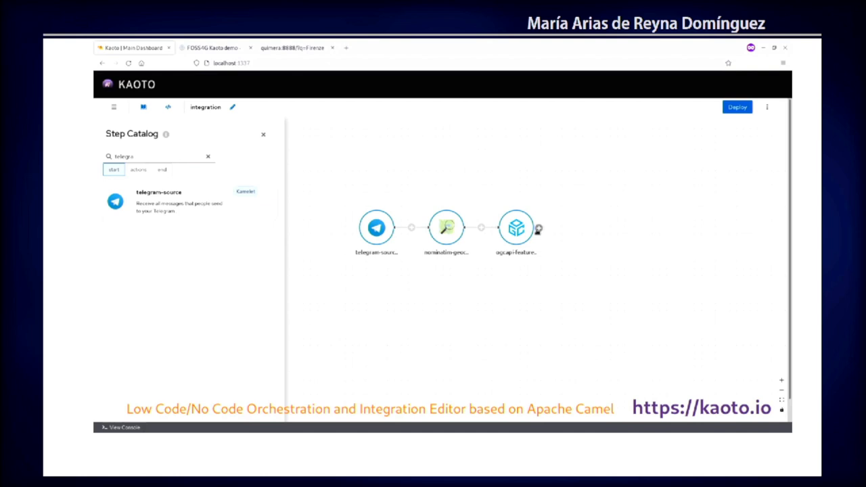
{"action": "left_click", "coordinate": [538, 227]}
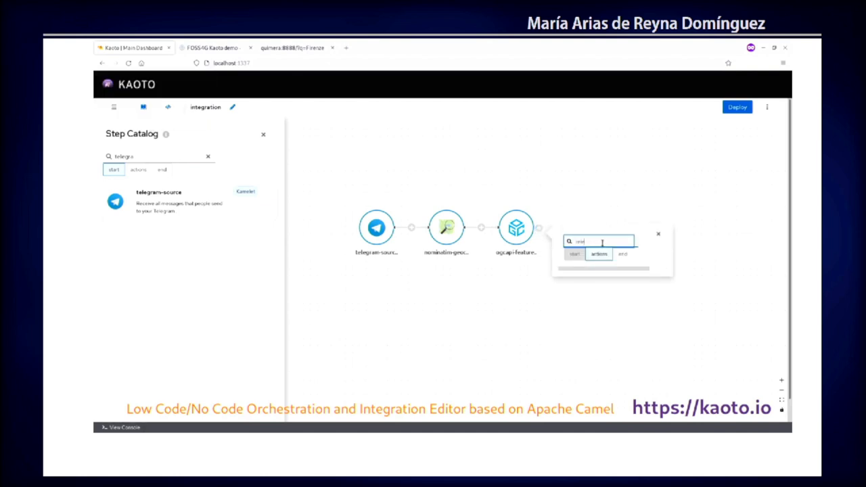
{"action": "left_click", "coordinate": [622, 254]}
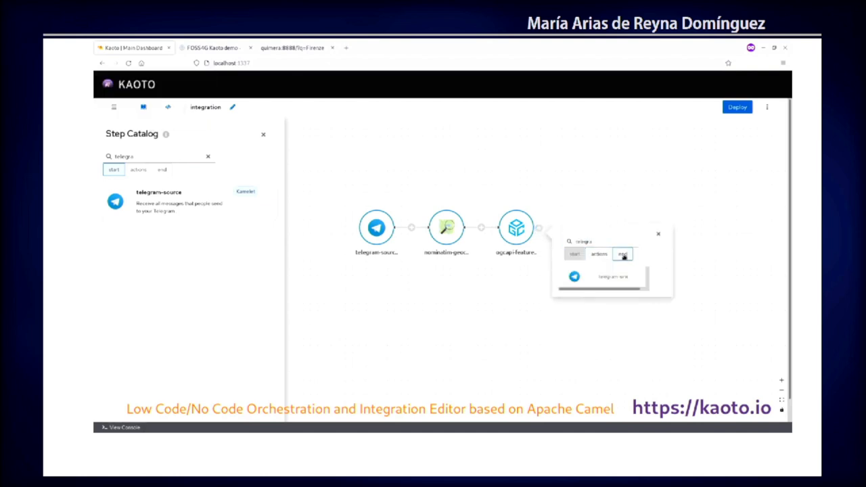
{"action": "left_click", "coordinate": [600, 276]}
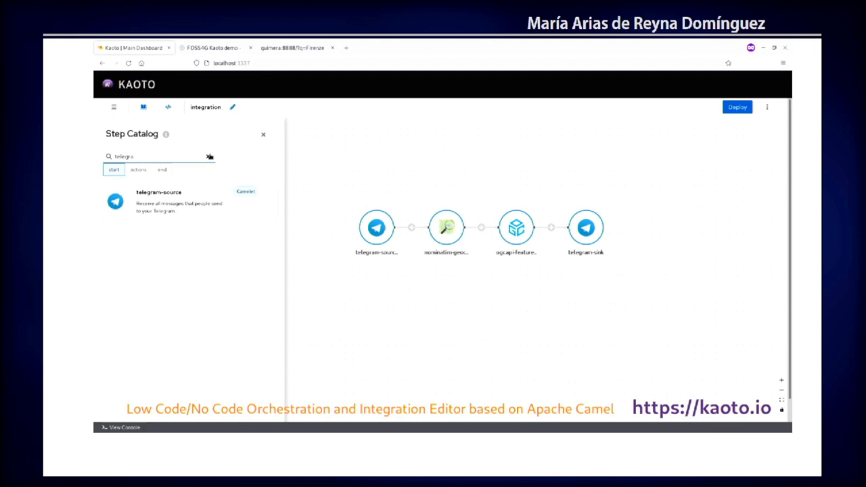
Clear the Step Catalog search and filter it to steps that end a flow
{"action": "left_click", "coordinate": [210, 156]}
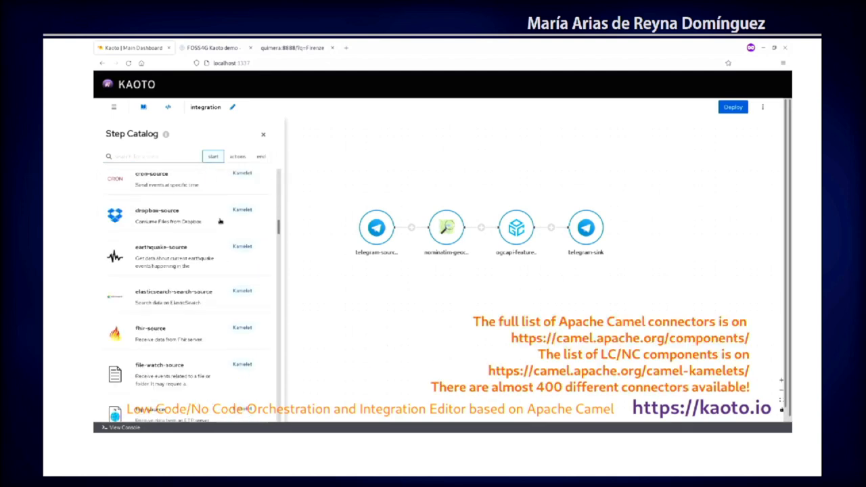
{"action": "scroll", "scroll_direction": "down", "scroll_amount": 3}
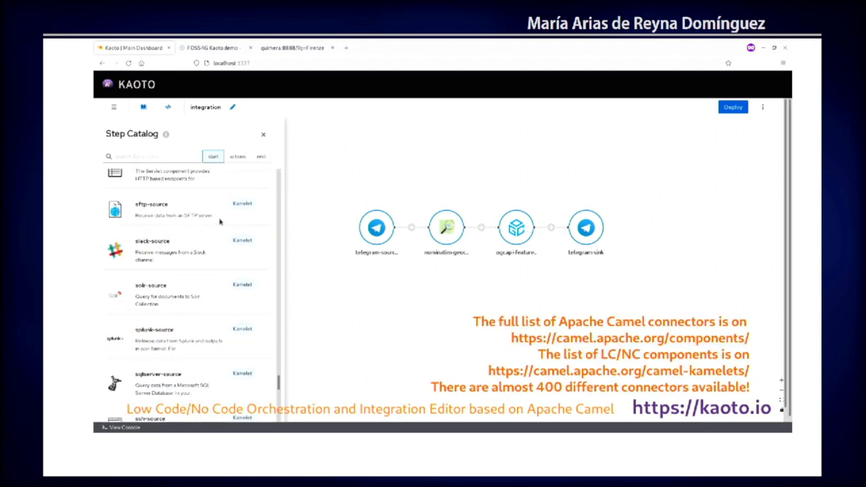
{"action": "left_click", "coordinate": [261, 157]}
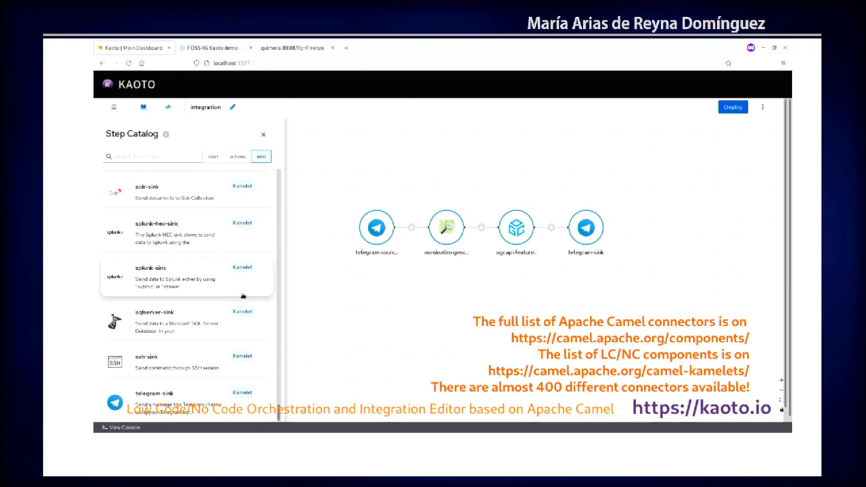
{"action": "scroll", "scroll_direction": "up", "scroll_amount": 3}
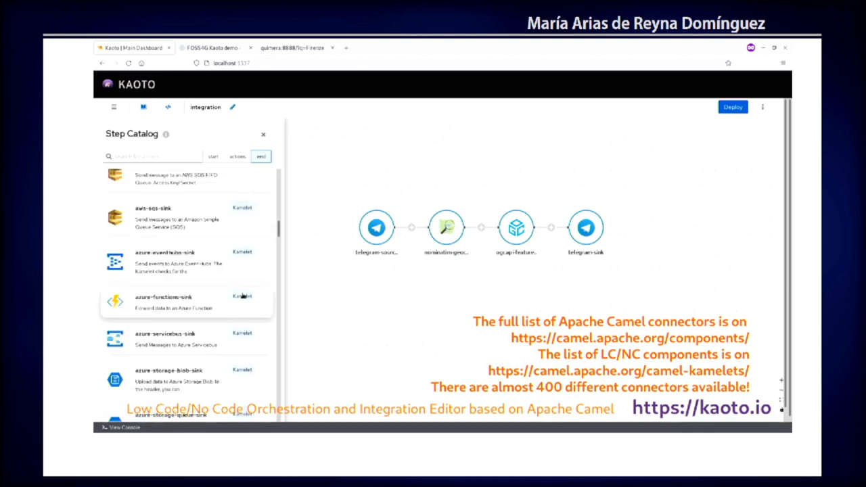
{"action": "scroll", "scroll_direction": "up", "scroll_amount": 3}
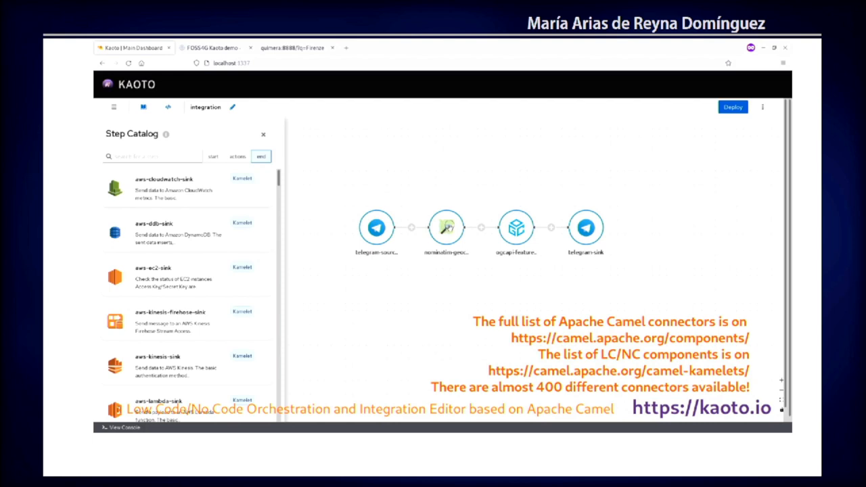
Revisit the Firenze geocoding results, check the Nominatim step's settings and show the YAML source
{"action": "left_click", "coordinate": [446, 228]}
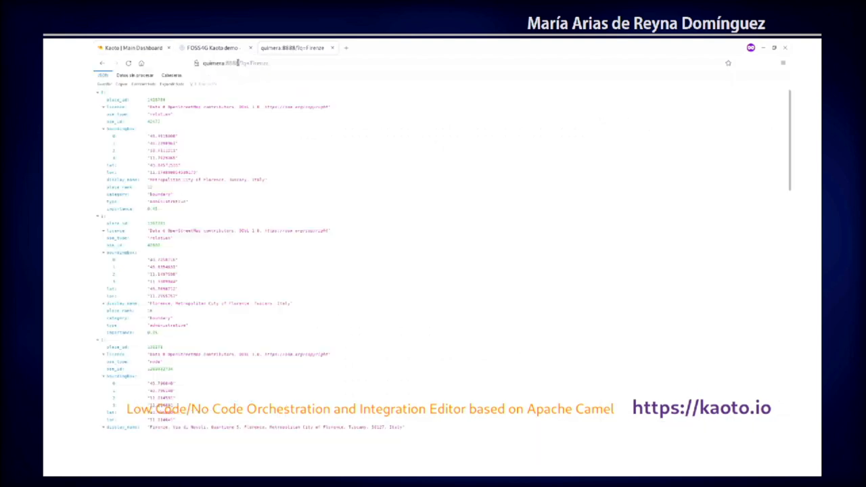
{"action": "left_click", "coordinate": [128, 47]}
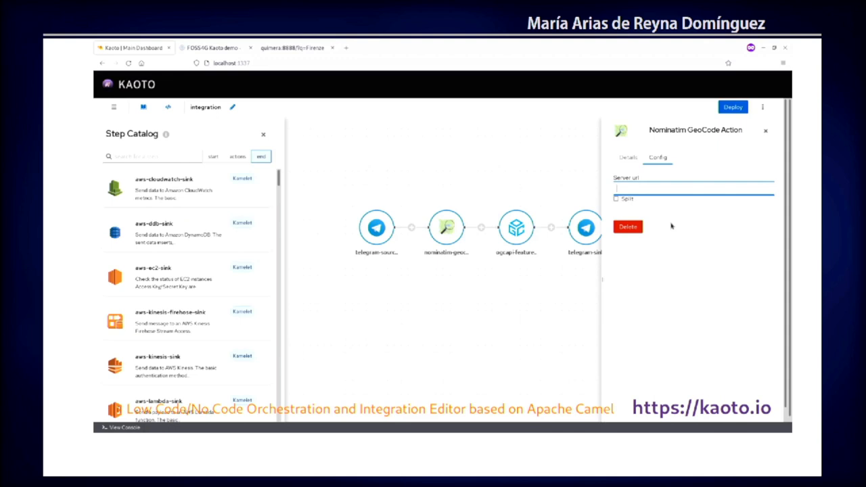
{"action": "left_click", "coordinate": [765, 130]}
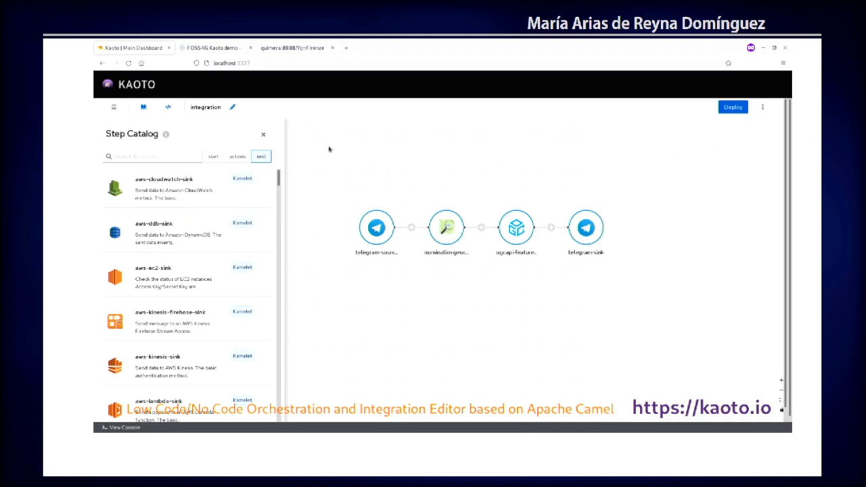
{"action": "left_click", "coordinate": [167, 107]}
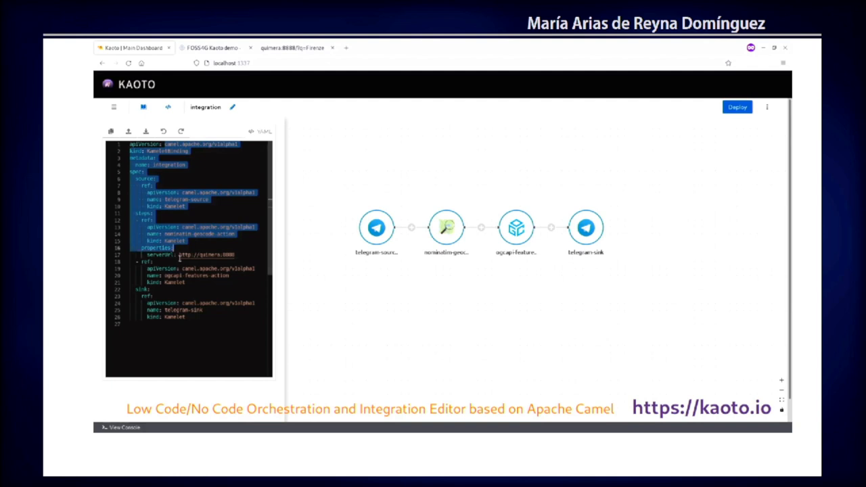
Rename the integration from 'integration' to 'foss4g-kaoto' in the YAML metadata
{"action": "left_click", "coordinate": [233, 254]}
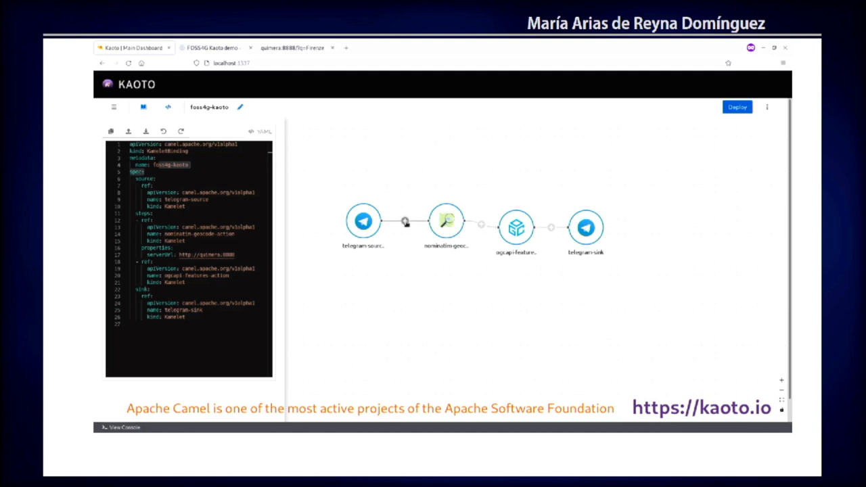
Insert an extract-field-action after telegram-source with Field set to 'text', then hide the YAML view
{"action": "left_click", "coordinate": [404, 221]}
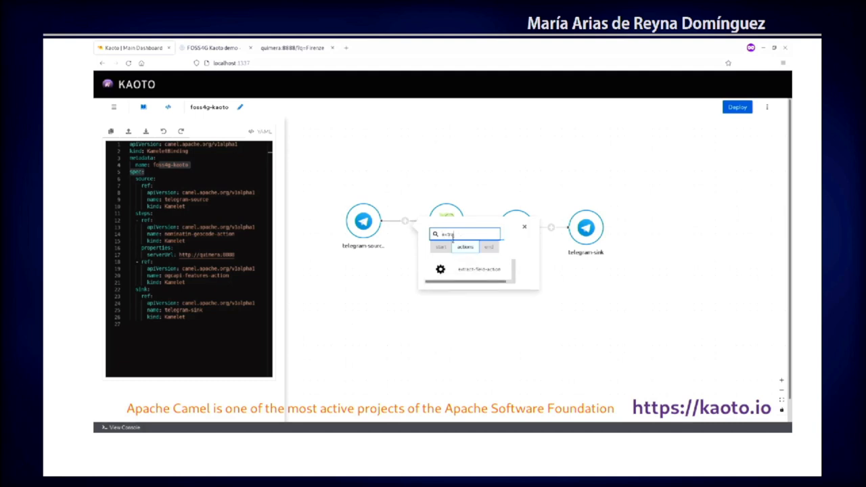
{"action": "left_click", "coordinate": [478, 269]}
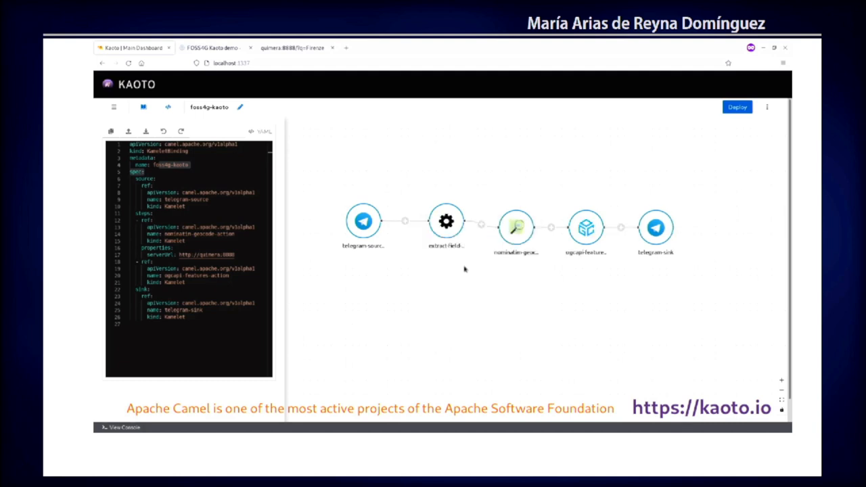
{"action": "left_click", "coordinate": [446, 221]}
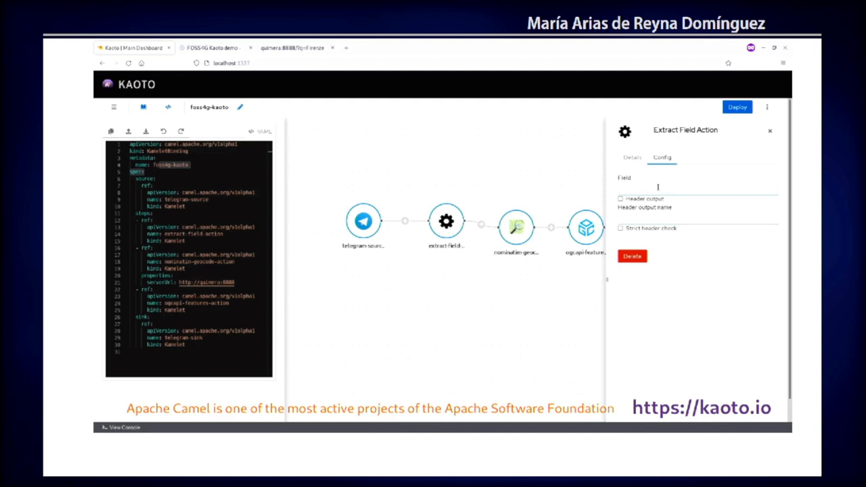
{"action": "left_click", "coordinate": [696, 187]}
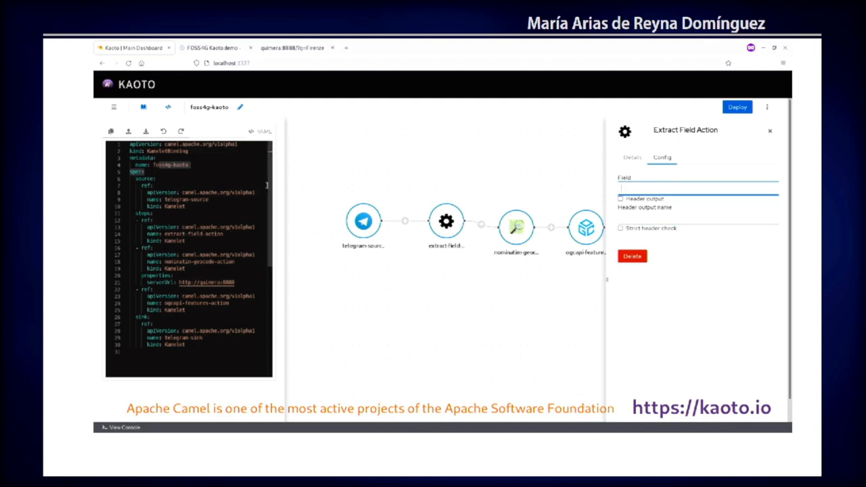
{"action": "type", "text": "text"}
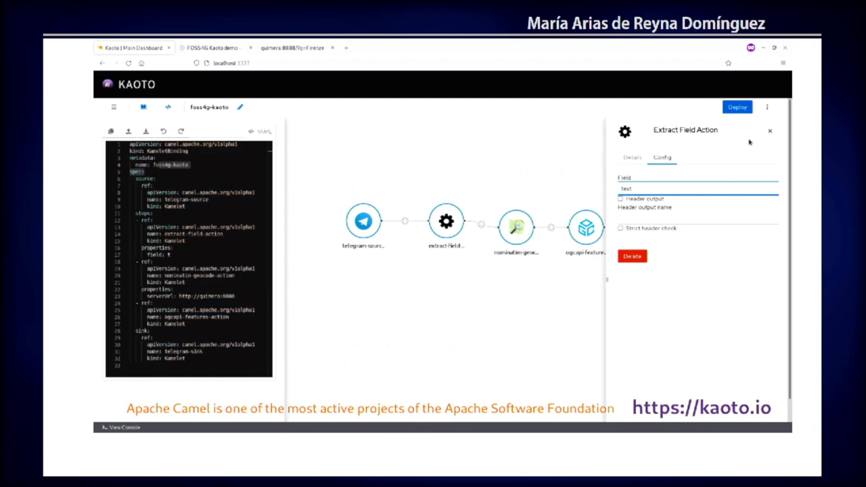
{"action": "left_click", "coordinate": [769, 130]}
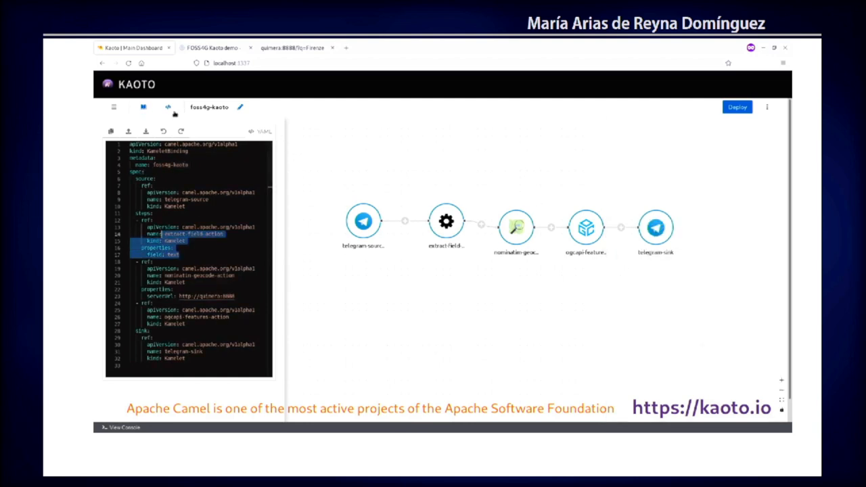
{"action": "left_click", "coordinate": [167, 107]}
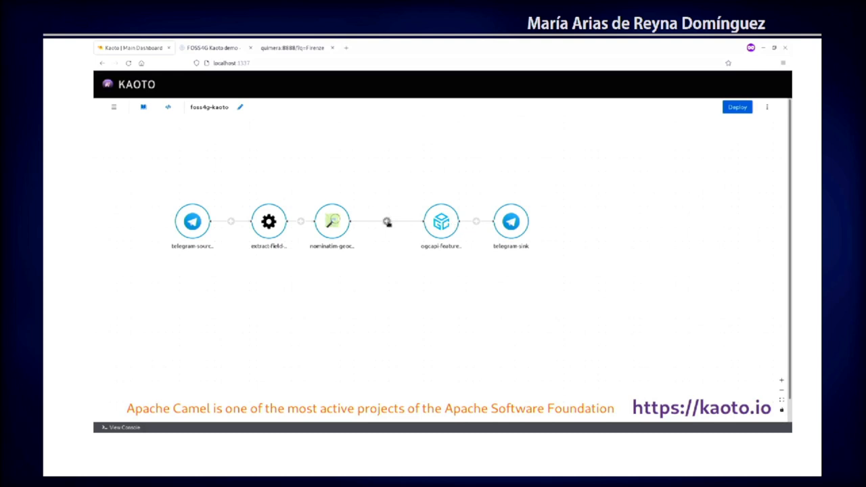
{"action": "left_click", "coordinate": [386, 221]}
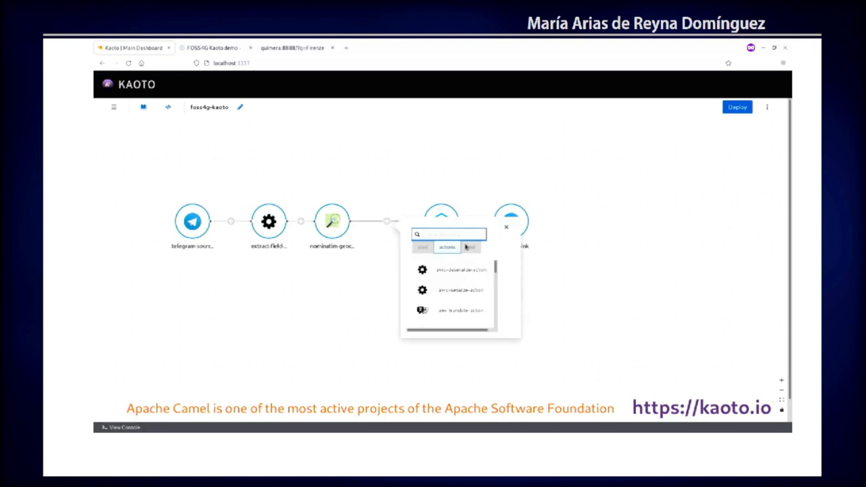
Insert the foss4g-calculate-bbox-action after the geocoder and view its settings
{"action": "type", "text": "foss"}
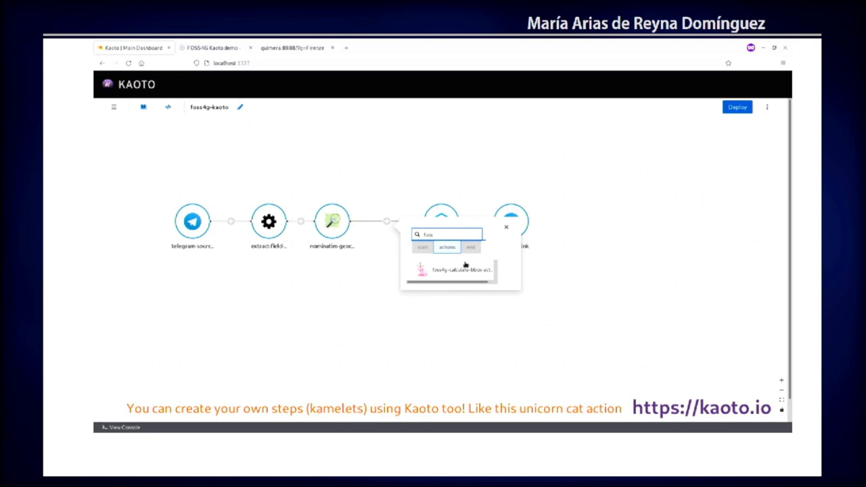
{"action": "left_click", "coordinate": [460, 269]}
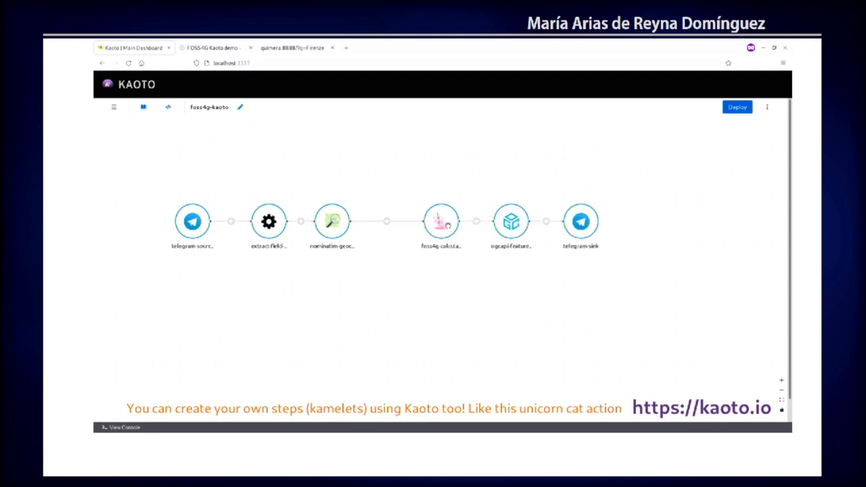
{"action": "left_click", "coordinate": [440, 221]}
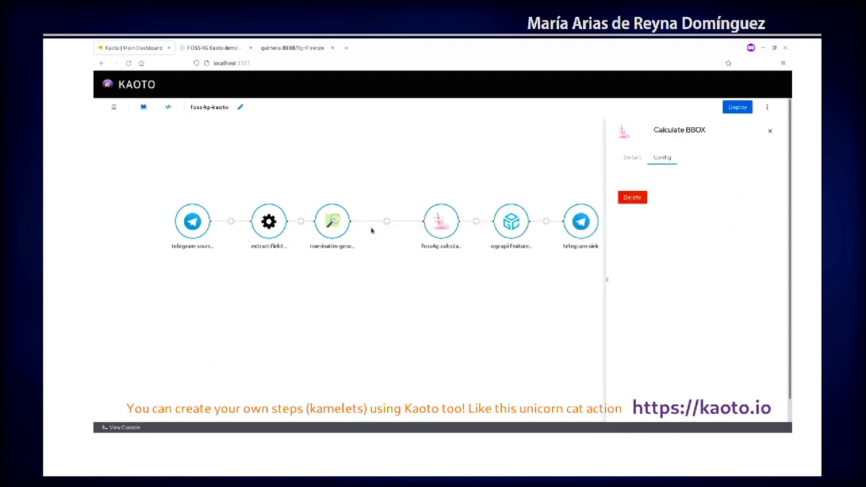
Add two extract-field steps before the bbox step and open one's settings
{"action": "left_click", "coordinate": [386, 222]}
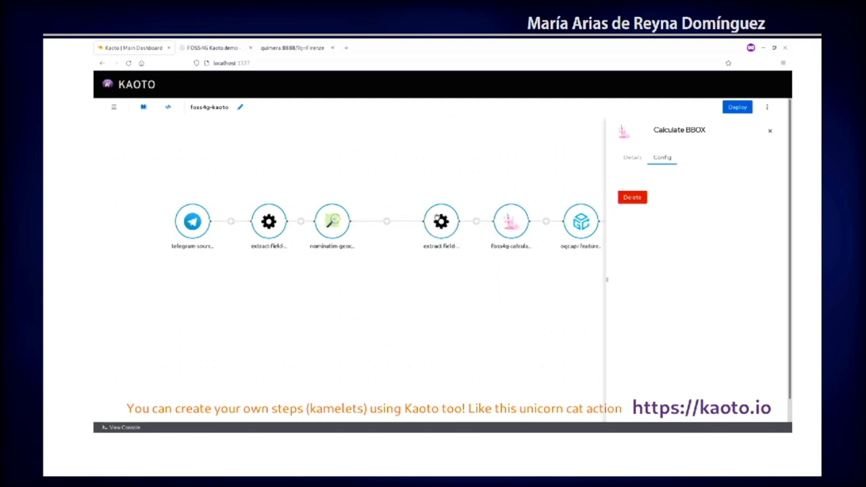
{"action": "left_click", "coordinate": [386, 221]}
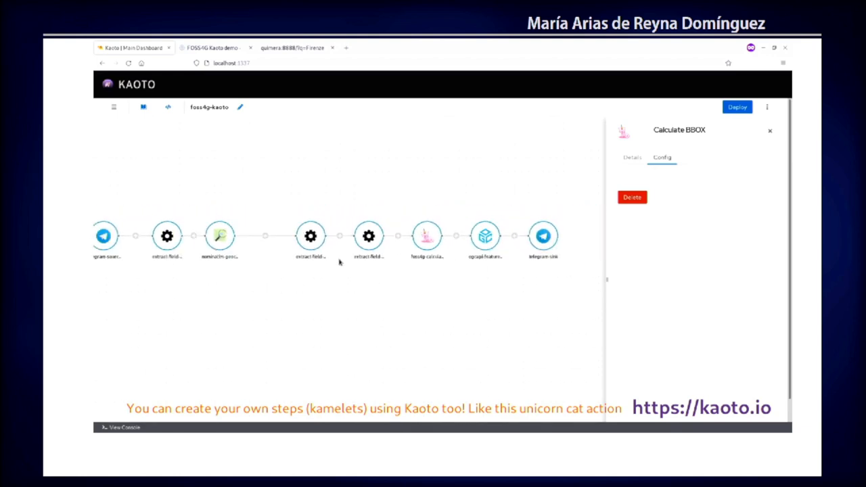
{"action": "left_click", "coordinate": [310, 236]}
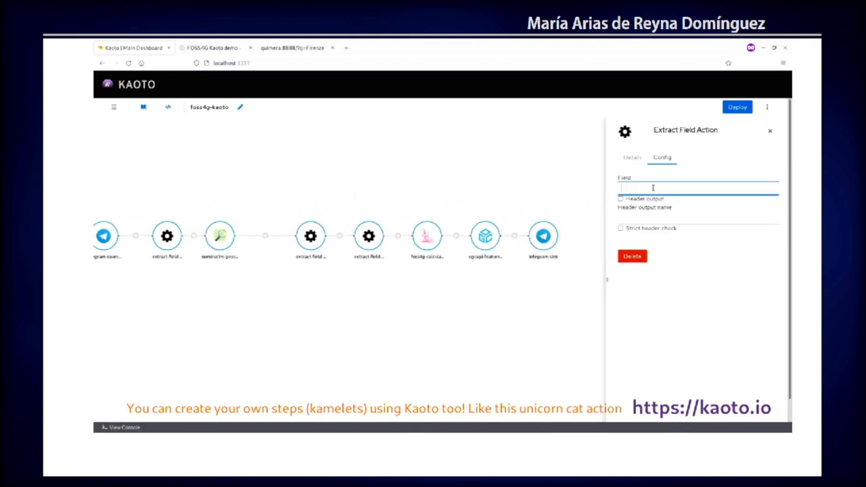
Set the extract-field steps to pull lat and lon, outputting lon as a LON header
{"action": "type", "text": "lat"}
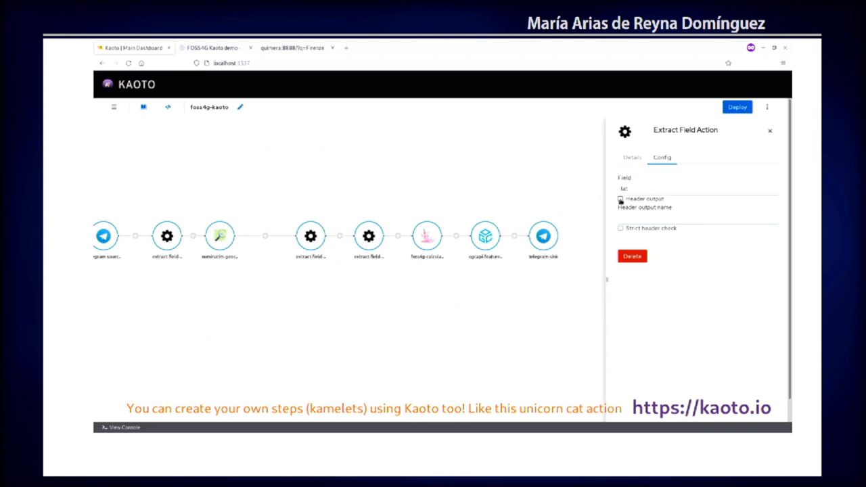
{"action": "left_click", "coordinate": [620, 199]}
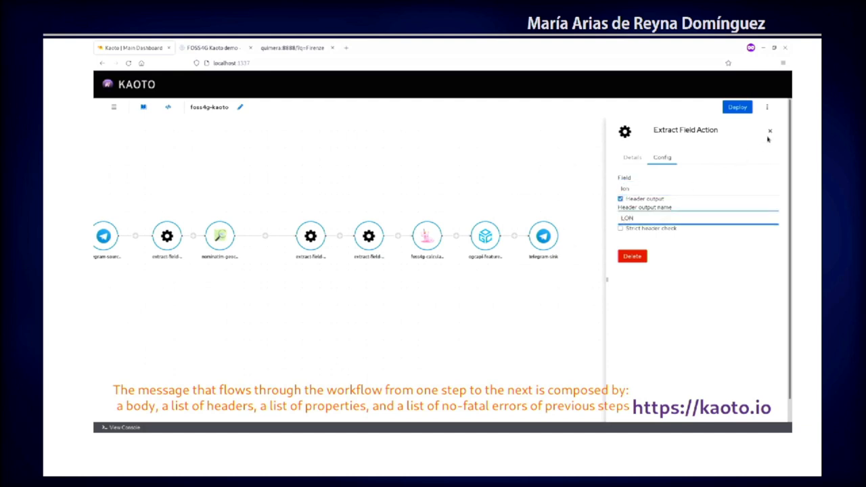
{"action": "left_click", "coordinate": [769, 130]}
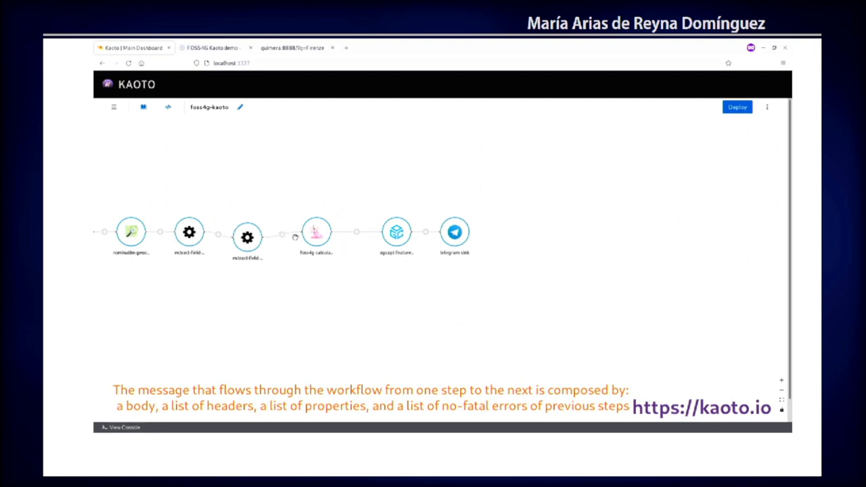
Configure the OGC API step for collection free_wifi_florence, limit 1, split off, checking the name in pygeoapi
{"action": "left_click", "coordinate": [395, 232]}
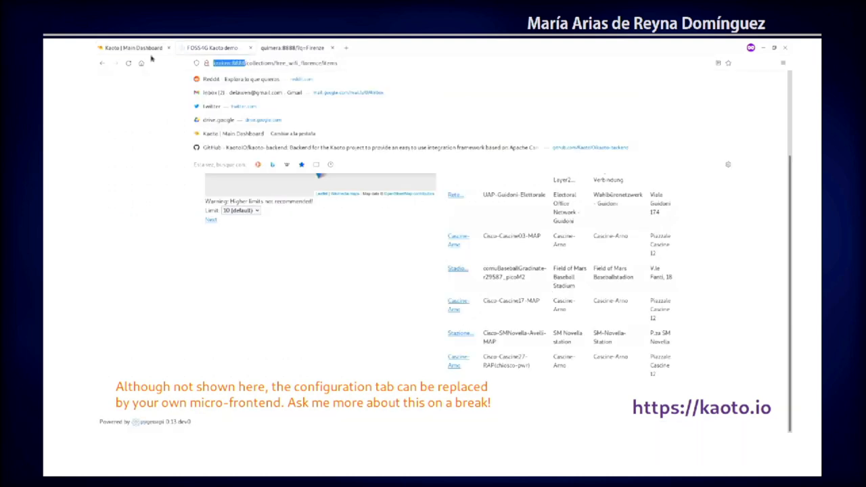
{"action": "left_click", "coordinate": [210, 48]}
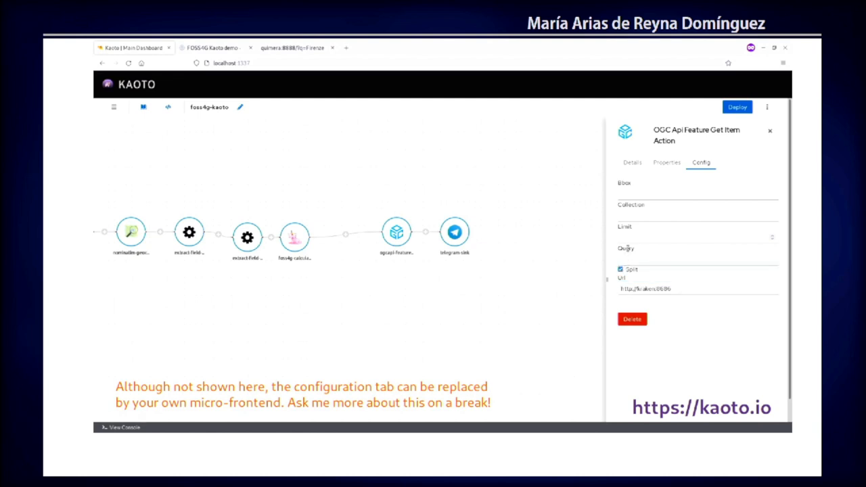
{"action": "left_click", "coordinate": [696, 237]}
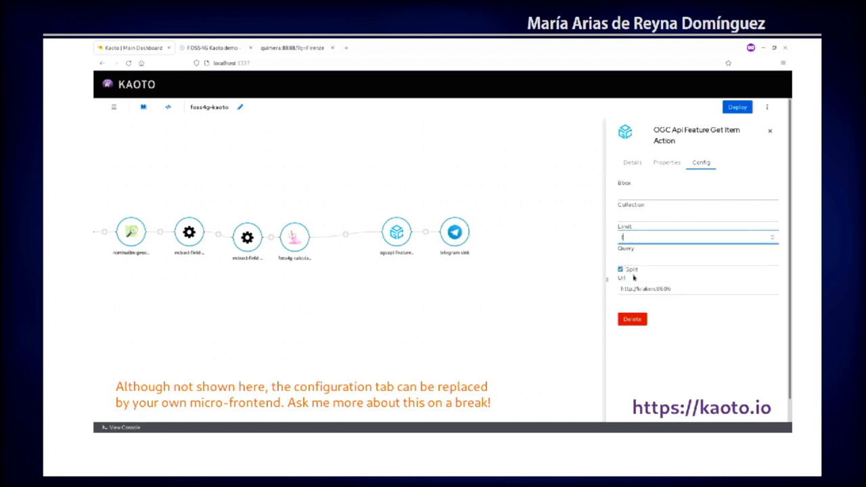
{"action": "left_click", "coordinate": [619, 269]}
{"action": "type", "text": "free_wifi_florence"}
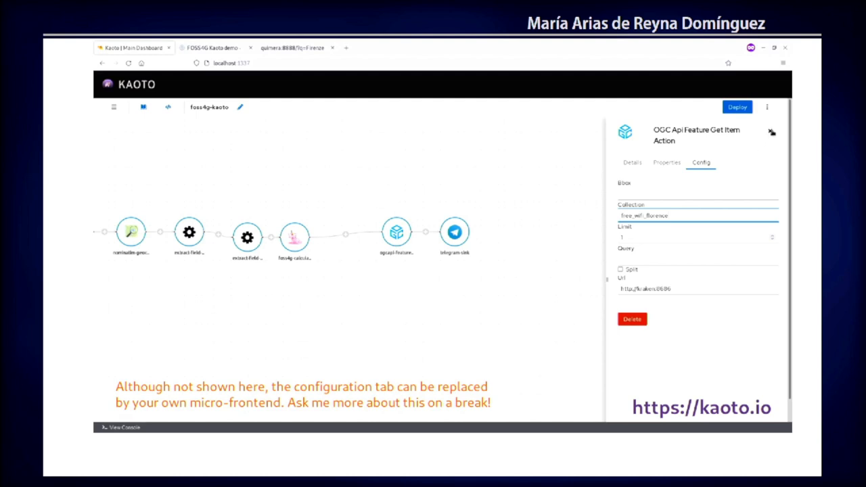
Review the Telegram Sink step's authorization token and chat id settings, then close them
{"action": "left_click", "coordinate": [771, 131]}
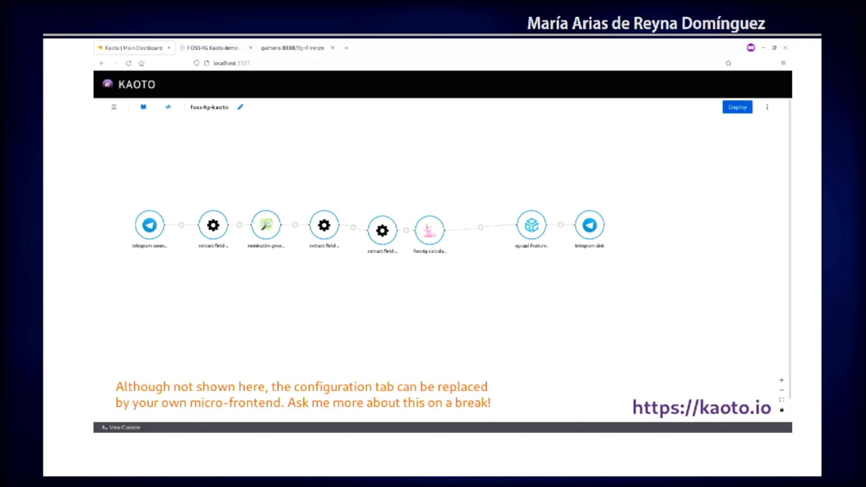
{"action": "left_click", "coordinate": [149, 224]}
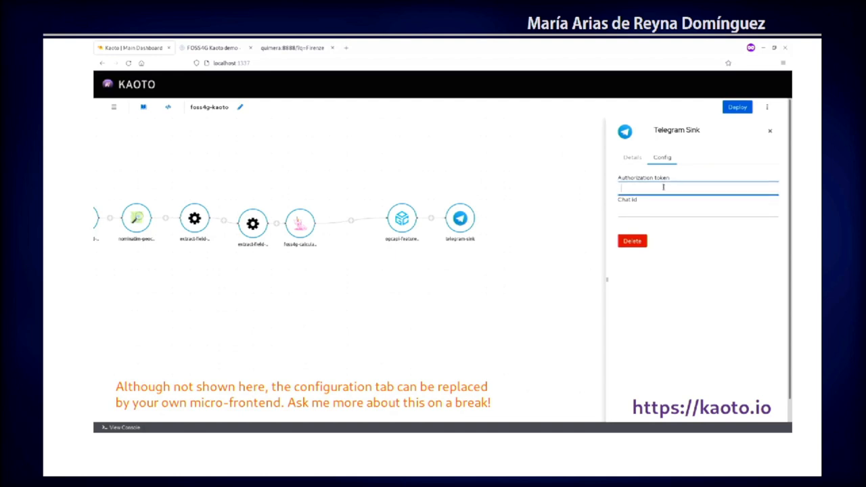
{"action": "left_click", "coordinate": [769, 130]}
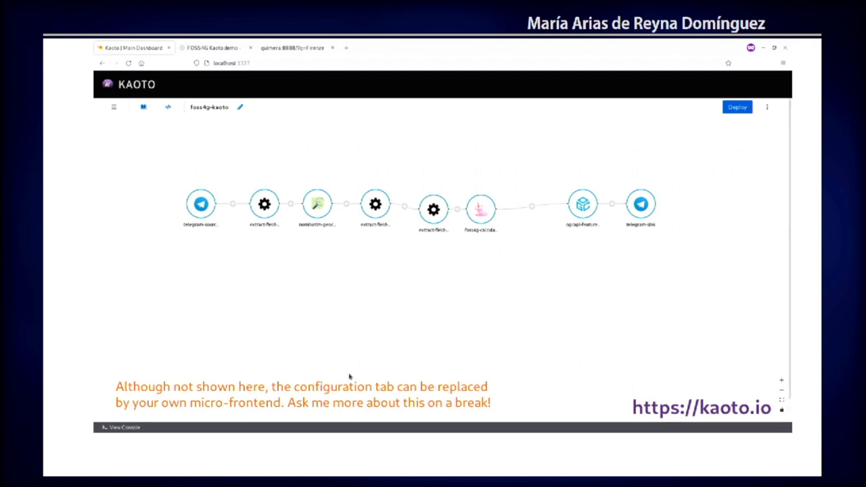
{"action": "mouse_move", "coordinate": [736, 107]}
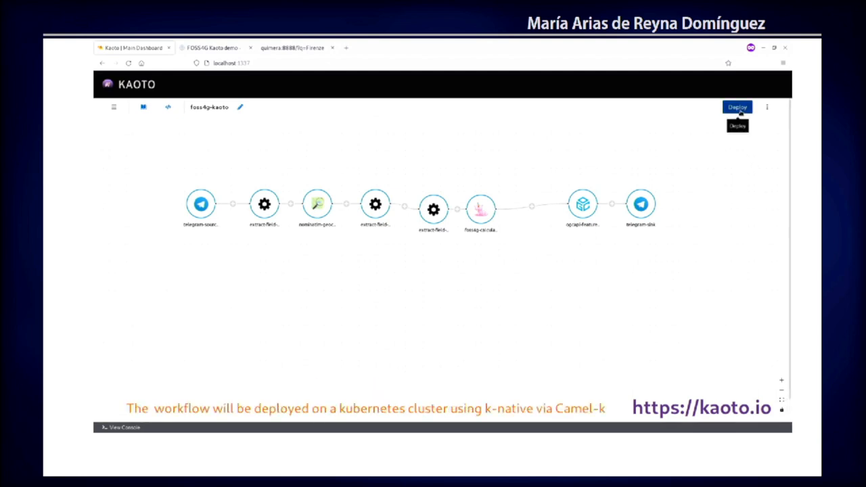
Deploy foss4g-kaoto and confirm it is running in the Deployments list
{"action": "left_click", "coordinate": [736, 107]}
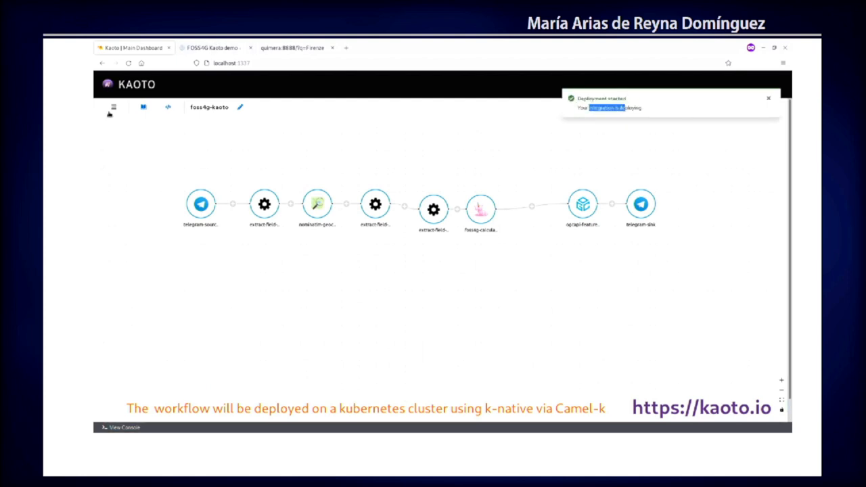
{"action": "left_click", "coordinate": [113, 106]}
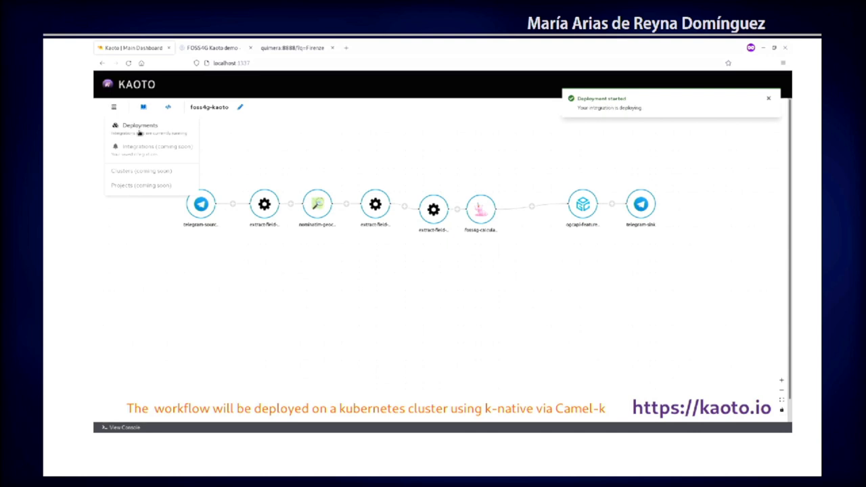
{"action": "left_click", "coordinate": [139, 125]}
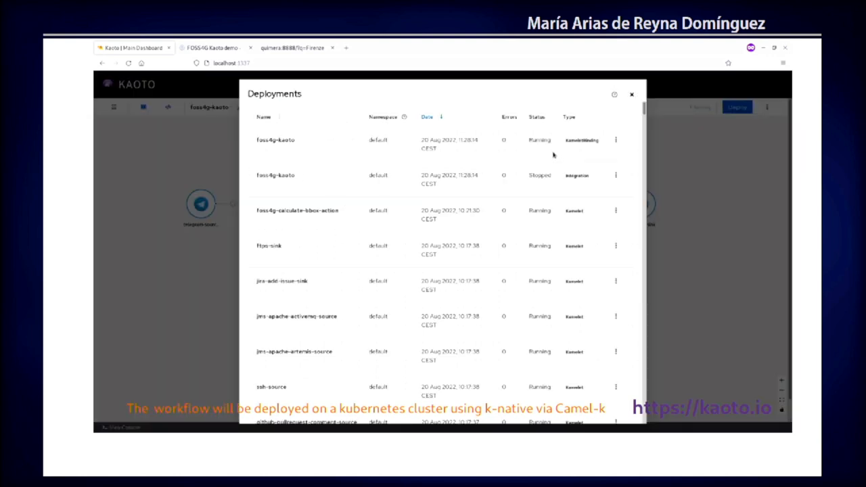
{"action": "left_click", "coordinate": [631, 94]}
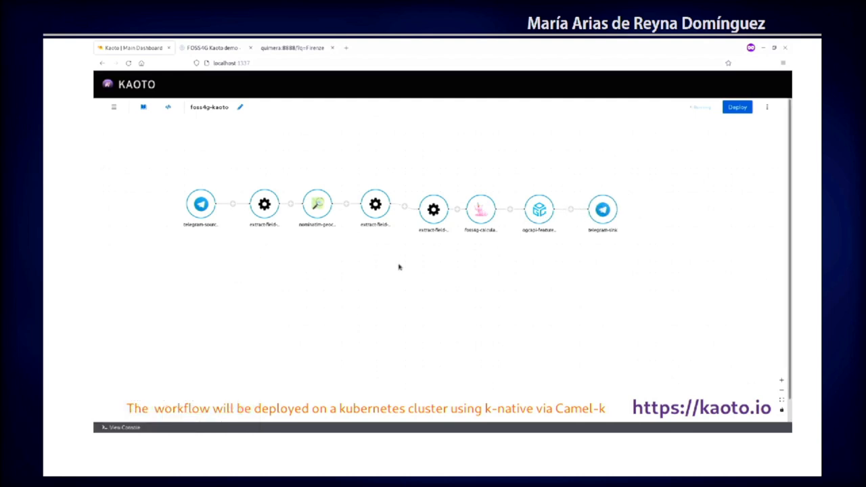
Remove the OGC API features step so the flow ends nominatim geocoding → telegram-sink
{"action": "left_click", "coordinate": [480, 208]}
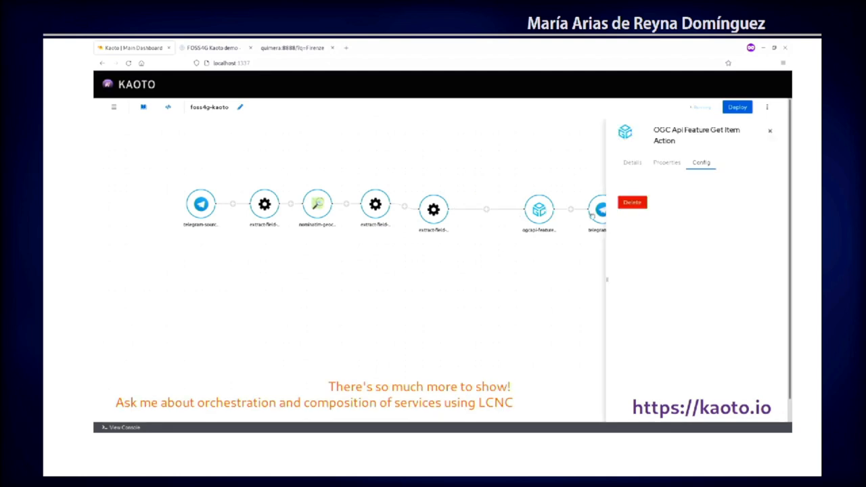
{"action": "left_click", "coordinate": [701, 162]}
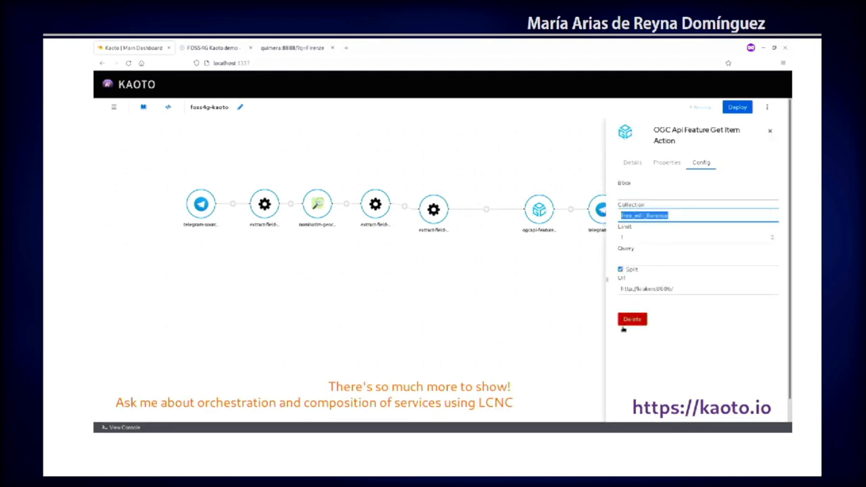
{"action": "left_click", "coordinate": [433, 210]}
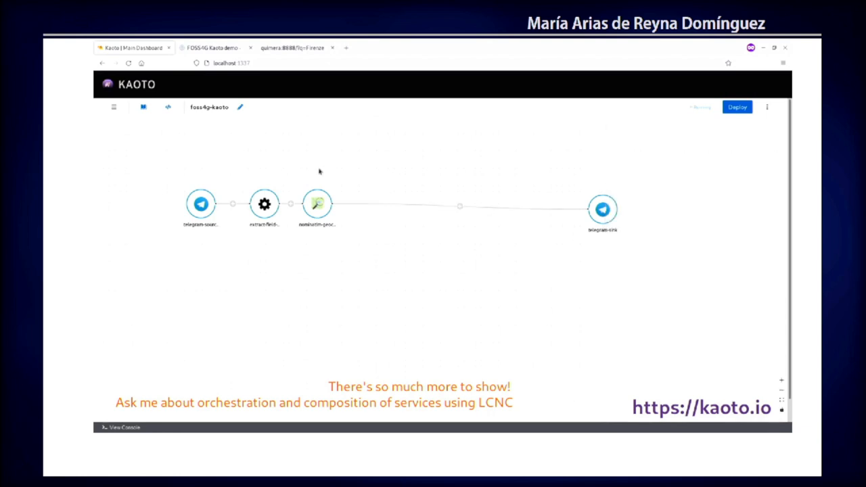
Delete the old foss4g-kaoto deployment from the Deployments list
{"action": "left_click", "coordinate": [114, 106]}
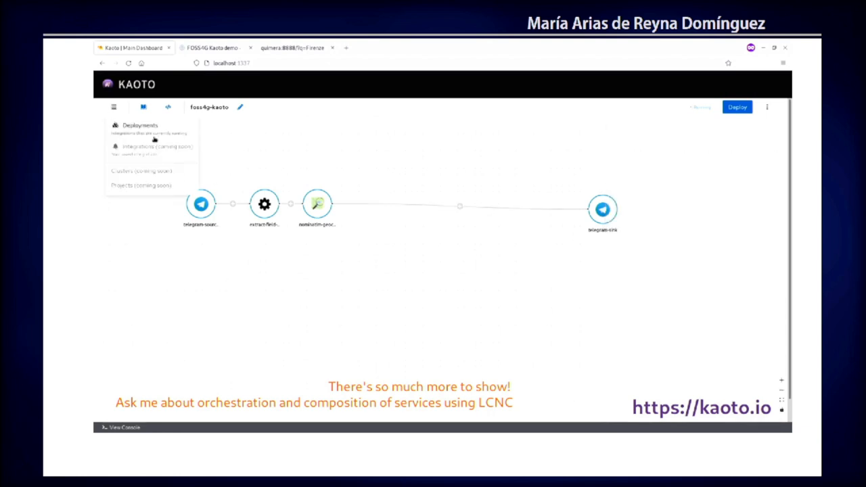
{"action": "left_click", "coordinate": [139, 125]}
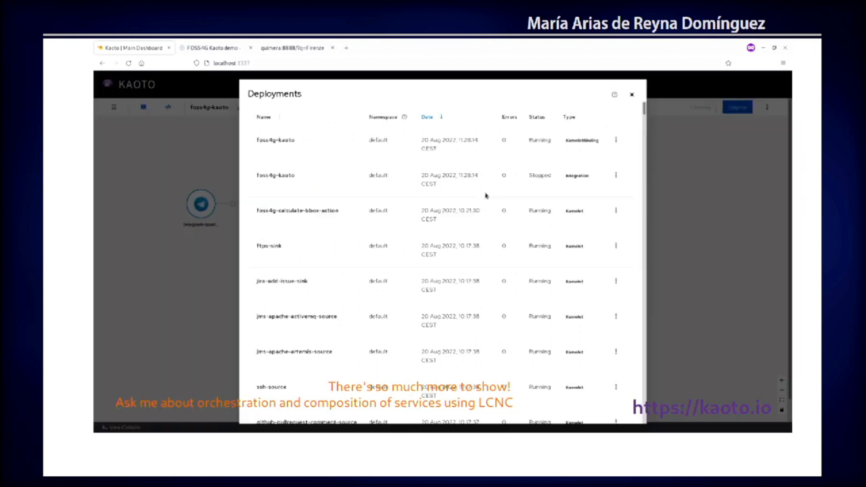
{"action": "left_click", "coordinate": [615, 140]}
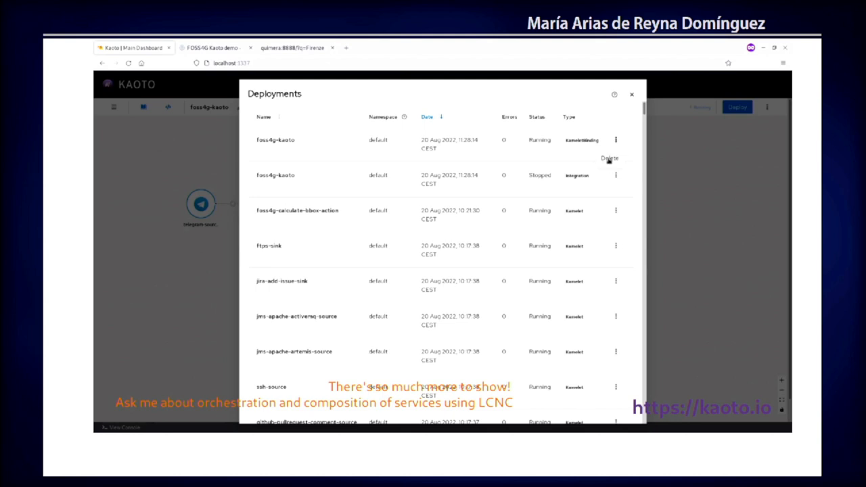
{"action": "left_click", "coordinate": [609, 158]}
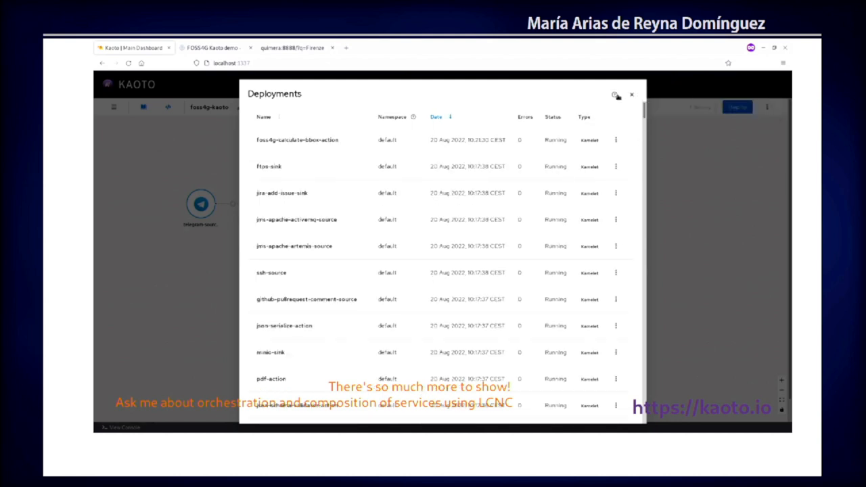
{"action": "left_click", "coordinate": [631, 94]}
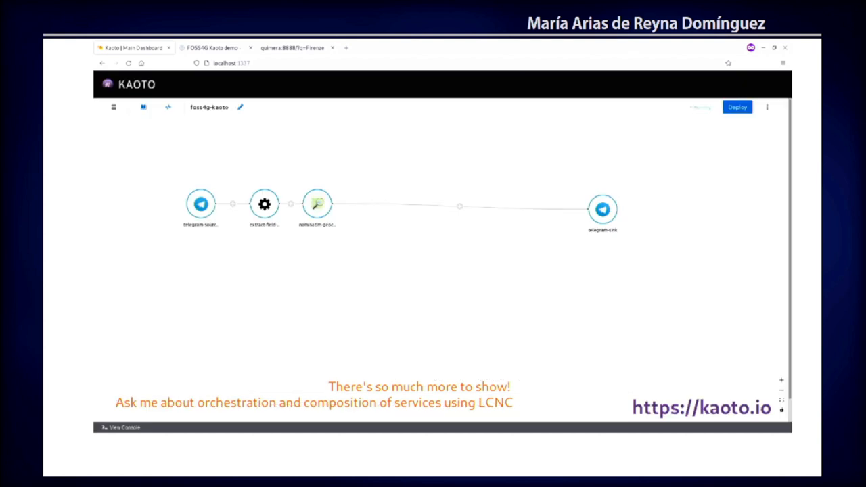